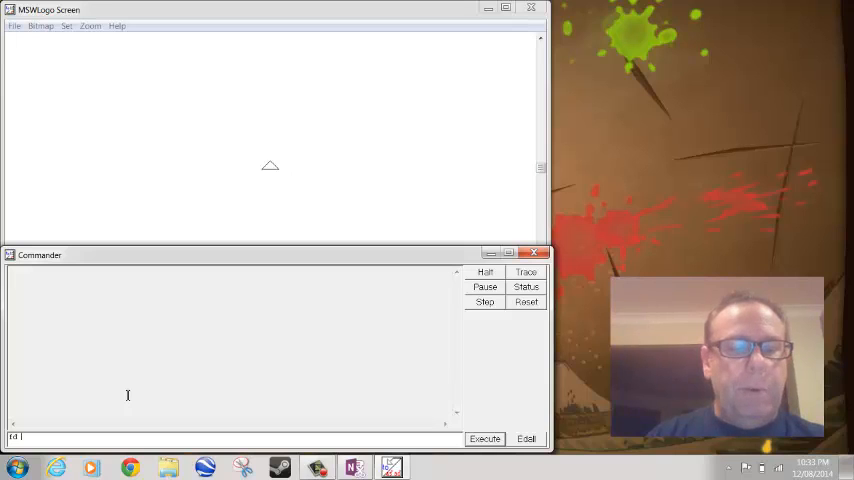
# Draw a square by running fd 100 rt 90 four times on a single Commander line
pyautogui.write('100 rt')
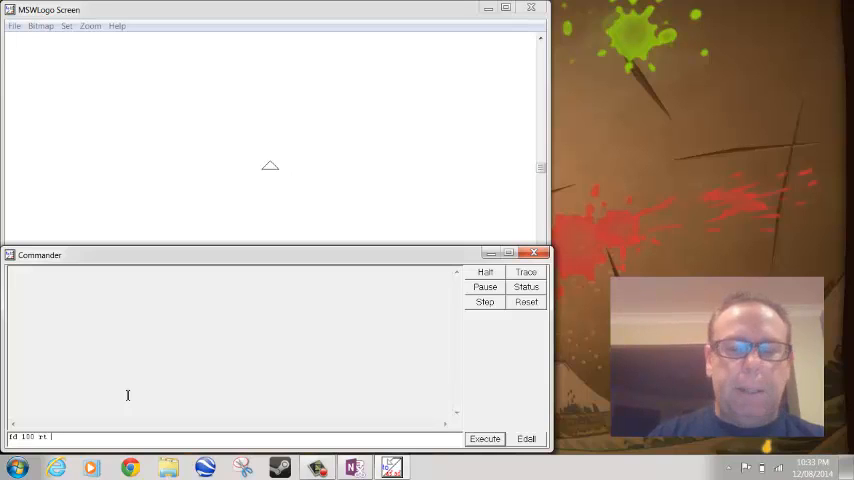
pyautogui.write('90')
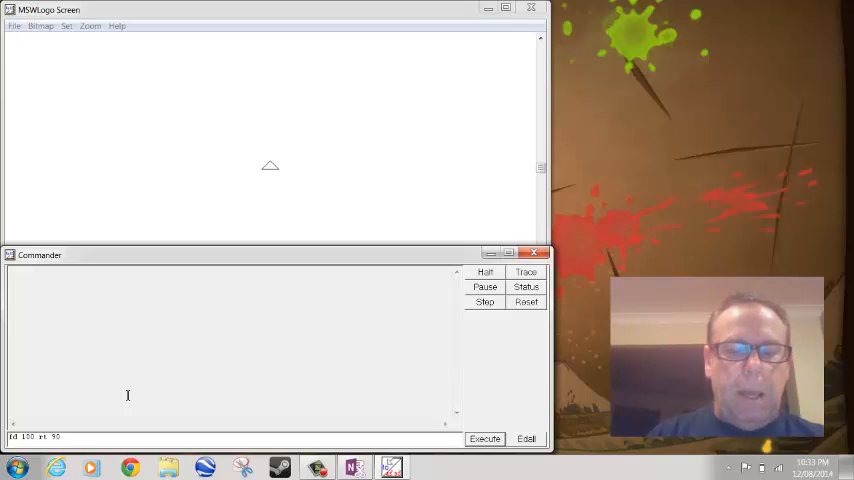
pyautogui.write('fd 100 rt 90 fd 100')
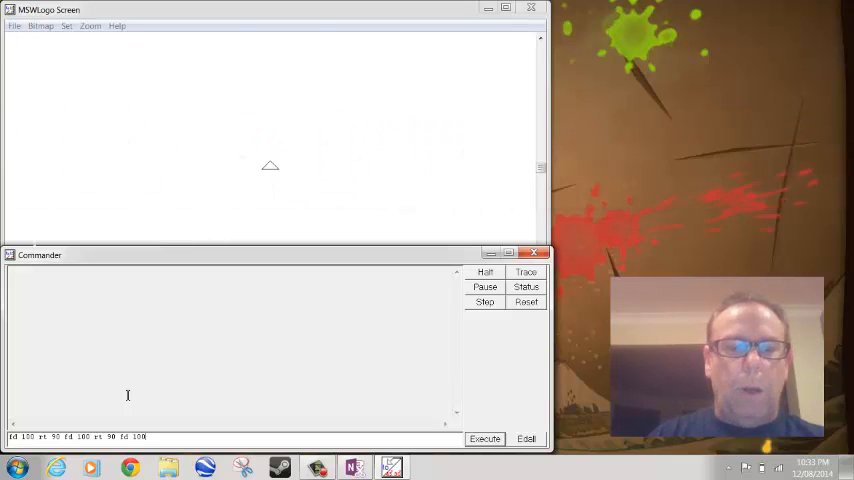
pyautogui.write('rt 90')
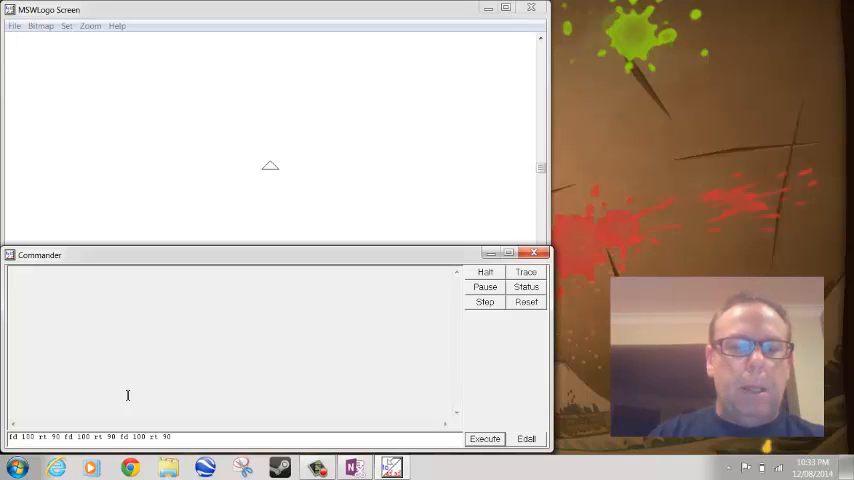
pyautogui.write('fd')
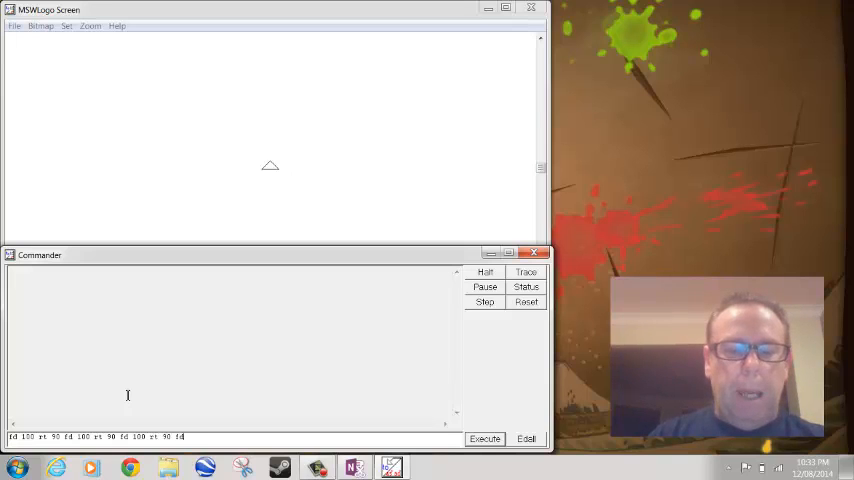
pyautogui.write('100 rt 90')
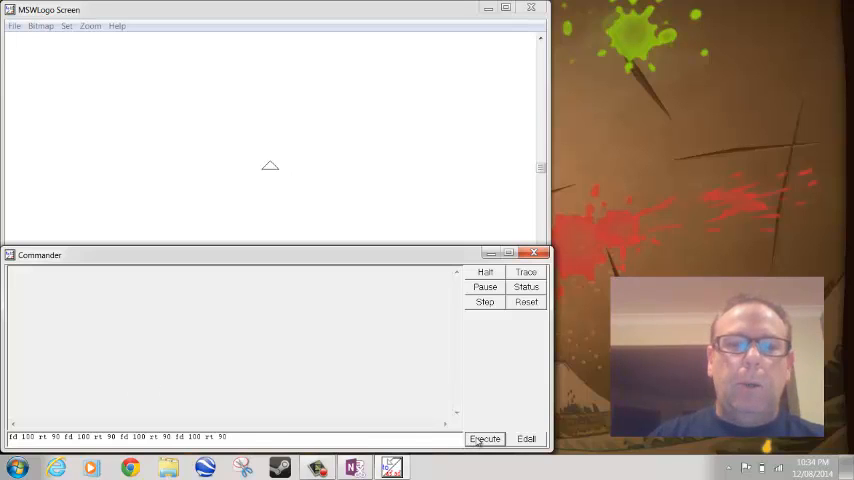
pyautogui.click(484, 438)
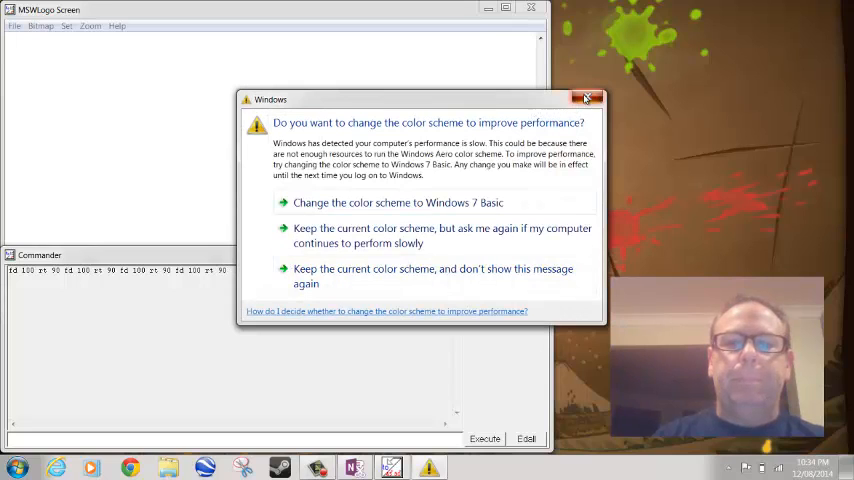
# Dismiss the Windows colour scheme prompt and run cs to clear the drawing screen
pyautogui.click(588, 98)
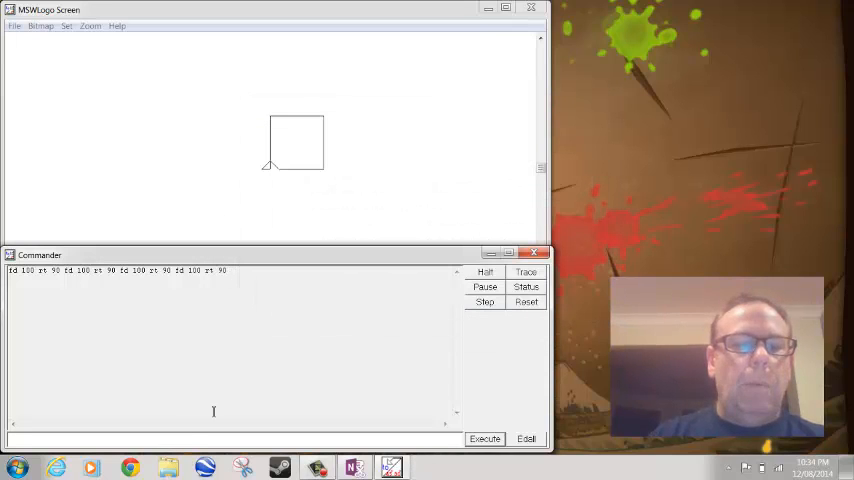
pyautogui.moveTo(184, 432)
pyautogui.write('cs')
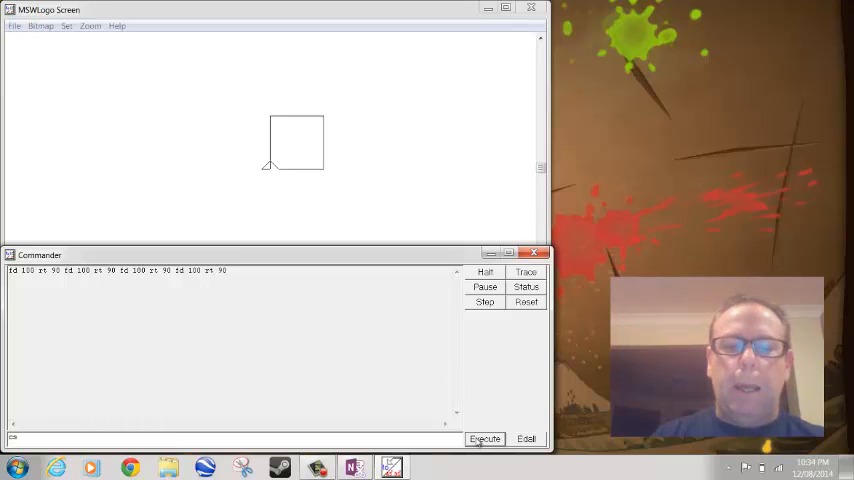
pyautogui.click(484, 440)
pyautogui.write('fd 100 rt 90 fd 100 rt 90 fd 100 rt 90 fd 100 rt 90')
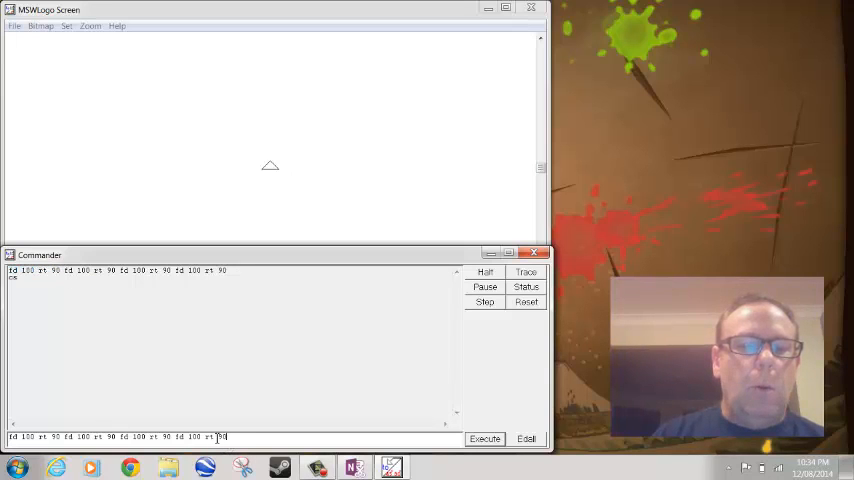
# Draw the square with a single repeat 4 [fd 100 rt 90] command
pyautogui.click(484, 438)
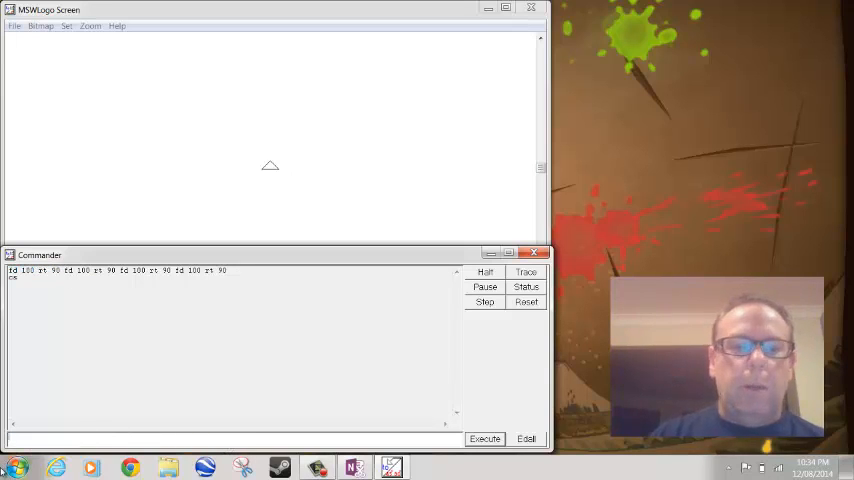
pyautogui.write('repeat 4 [')
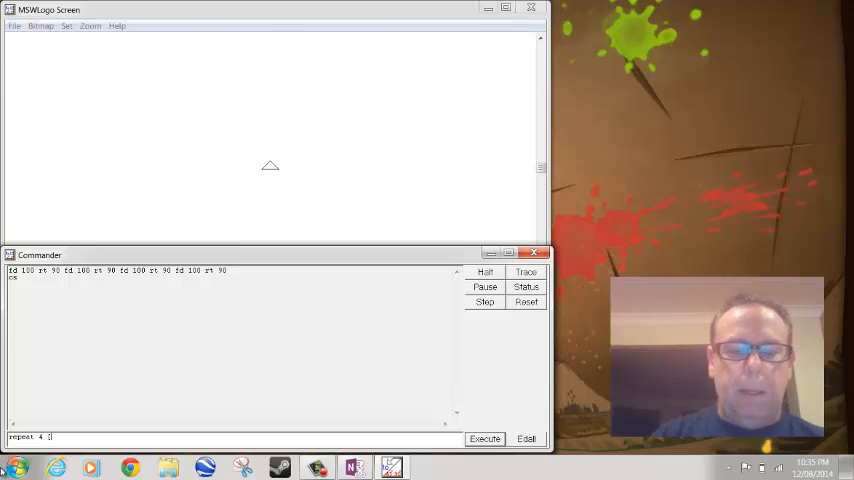
pyautogui.write('fd')
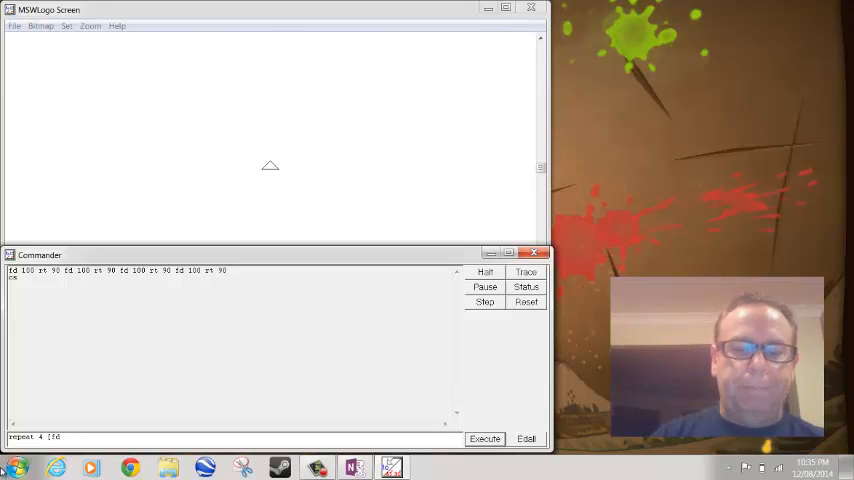
pyautogui.write('100 ]')
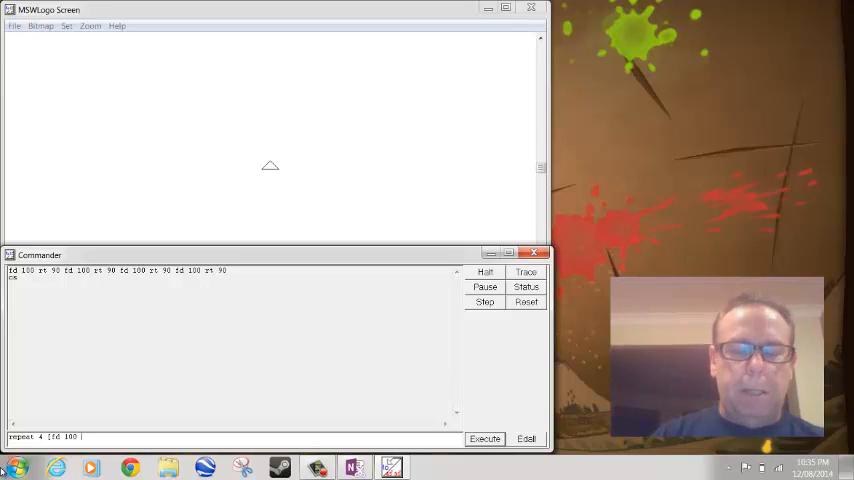
pyautogui.write('rt 90')
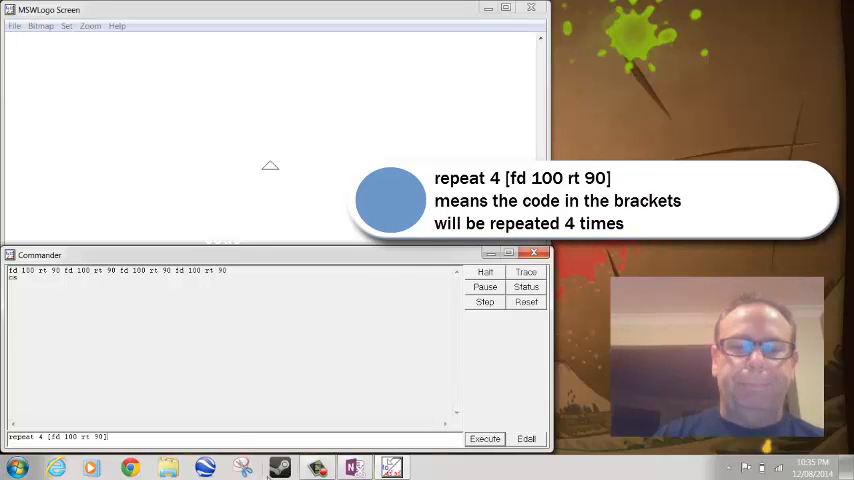
pyautogui.click(484, 440)
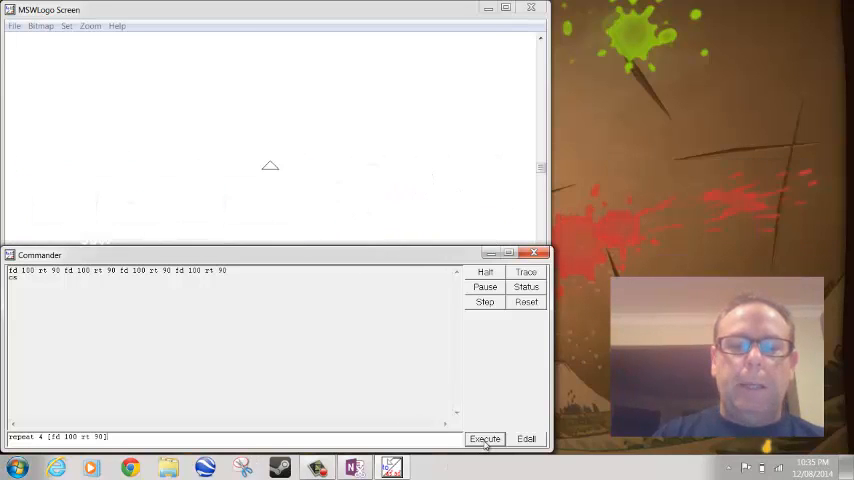
pyautogui.click(484, 440)
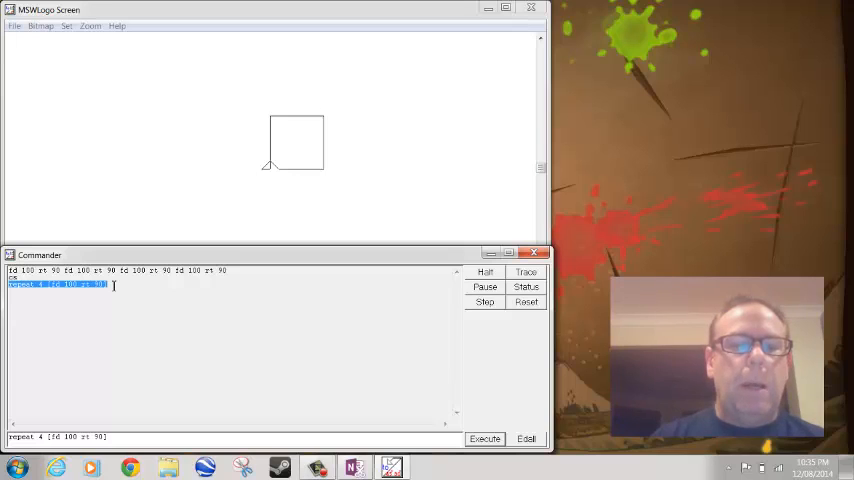
pyautogui.moveTo(276, 264)
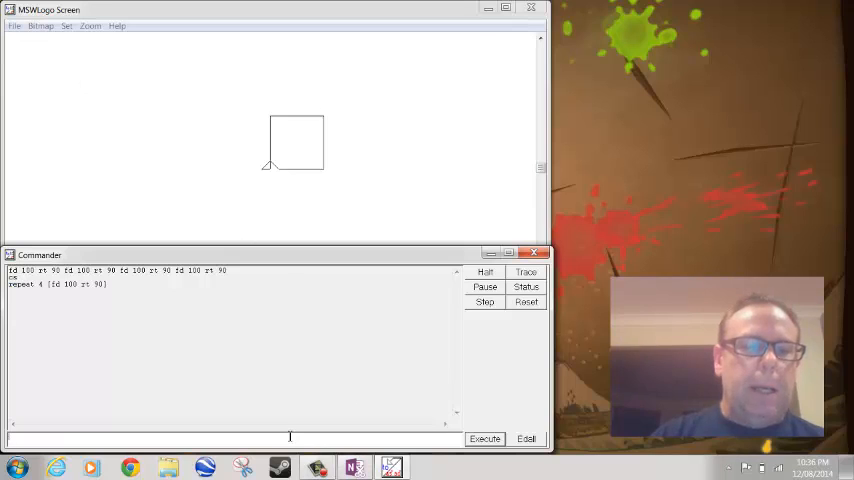
pyautogui.moveTo(548, 364)
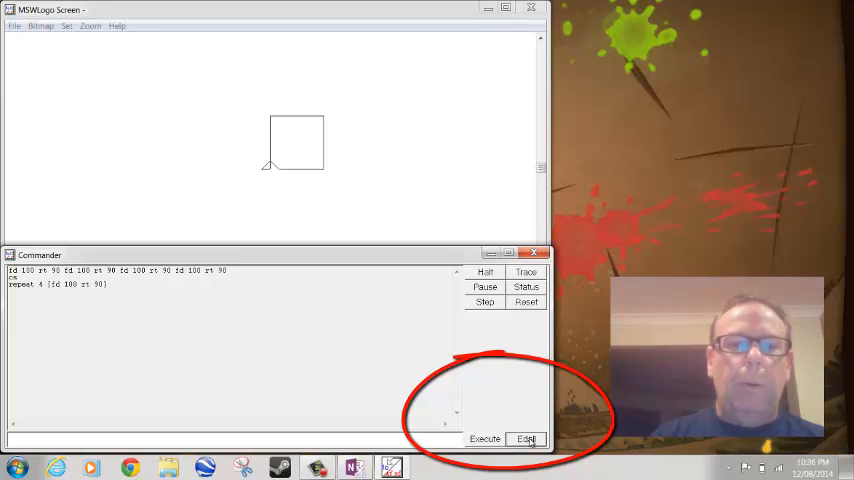
# Open the Editor from the Commander window to write a new procedure
pyautogui.click(526, 438)
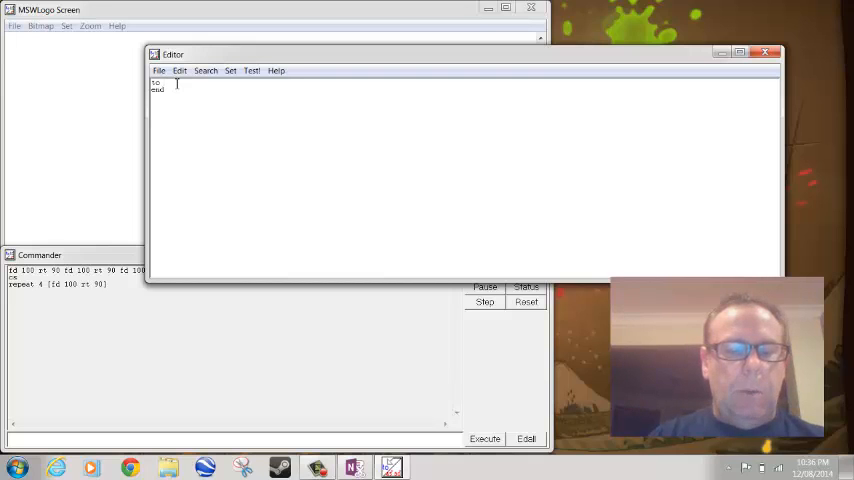
# Write the procedure: to square, repeat 4 [fd 100 rt 90], end
pyautogui.write('square')
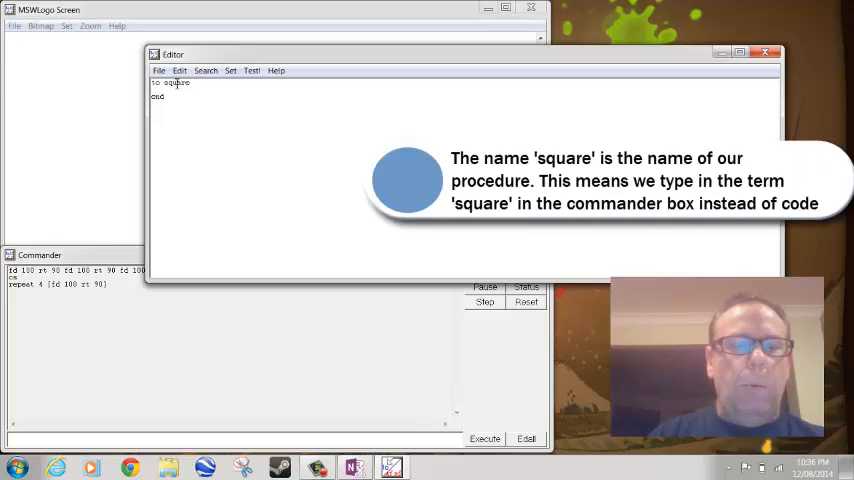
pyautogui.write('repl')
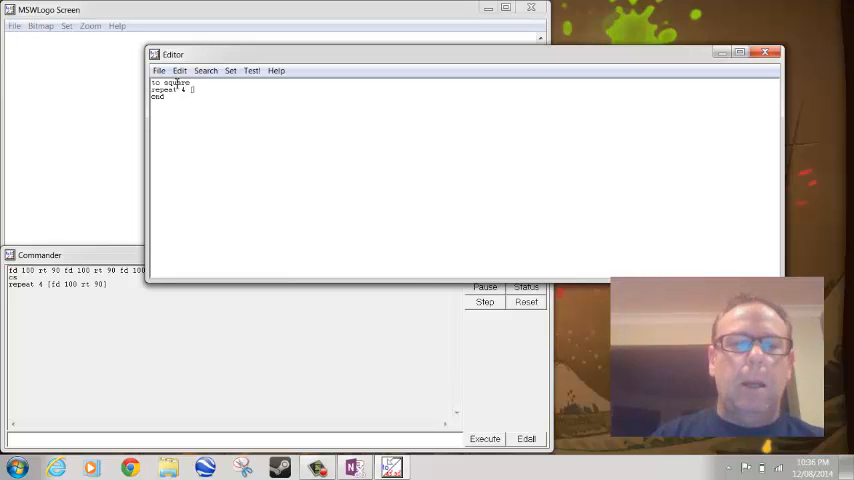
pyautogui.write('[fd 100')
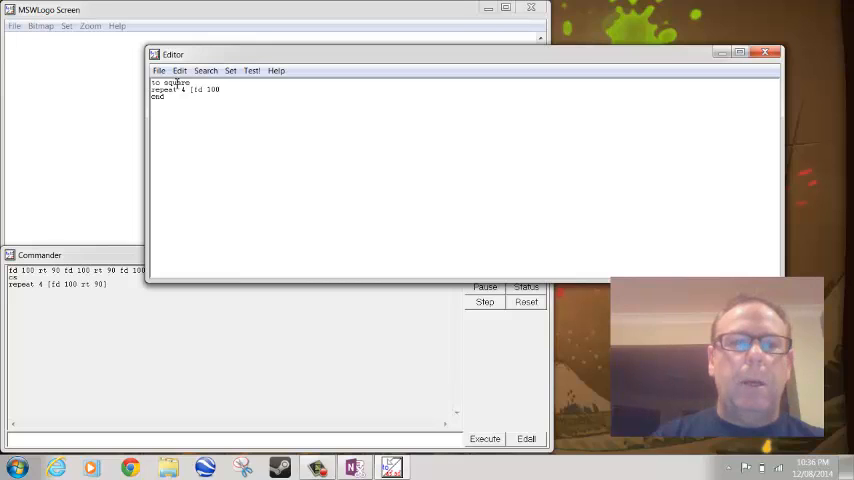
pyautogui.write('rt 90')
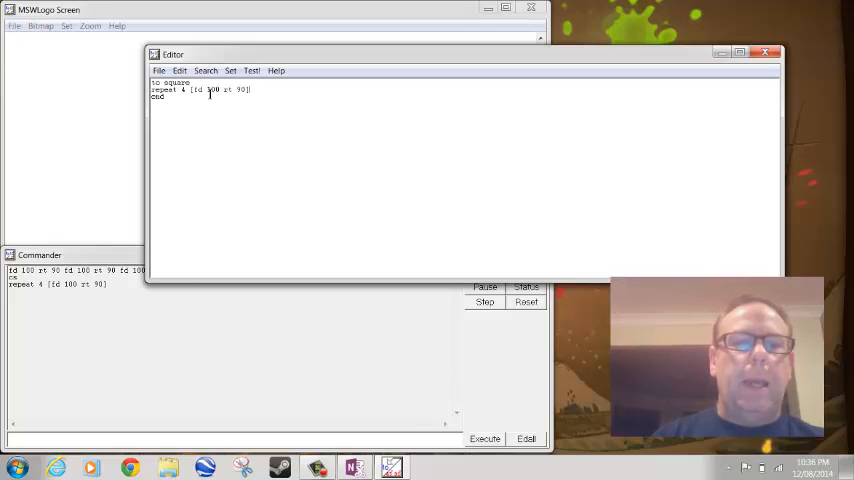
pyautogui.moveTo(180, 192)
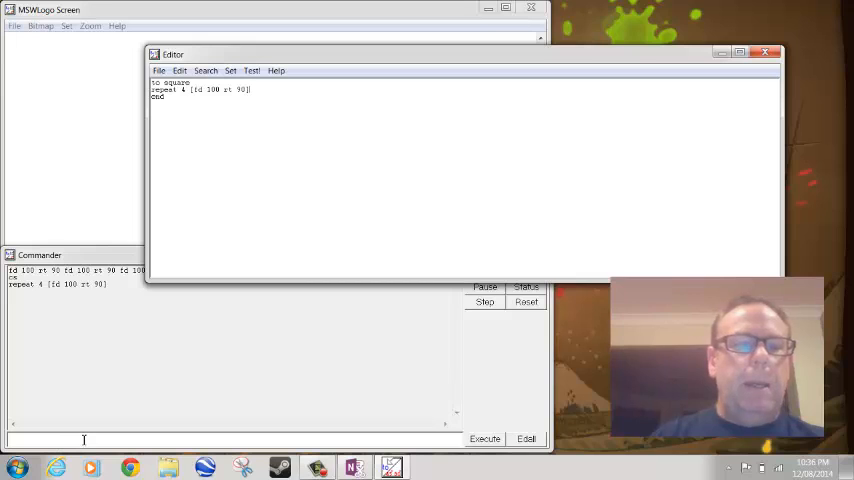
pyautogui.moveTo(118, 118)
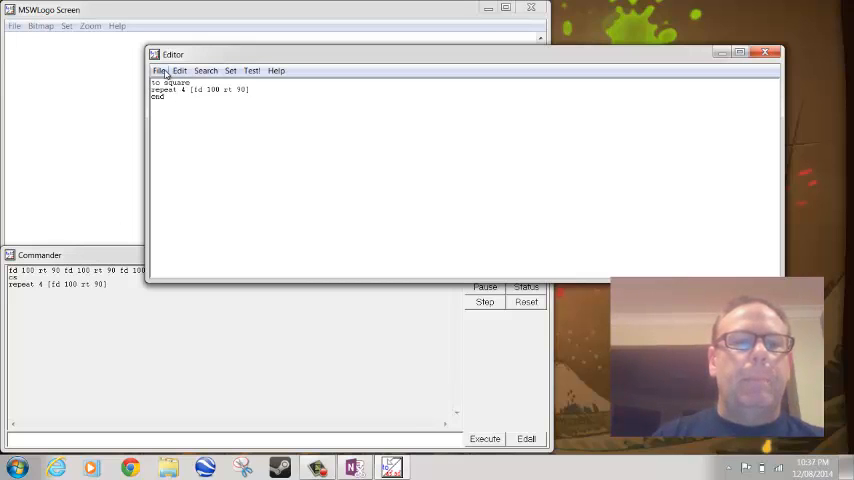
# Save and exit the Editor via the File menu, then run cs to clear the screen
pyautogui.click(160, 70)
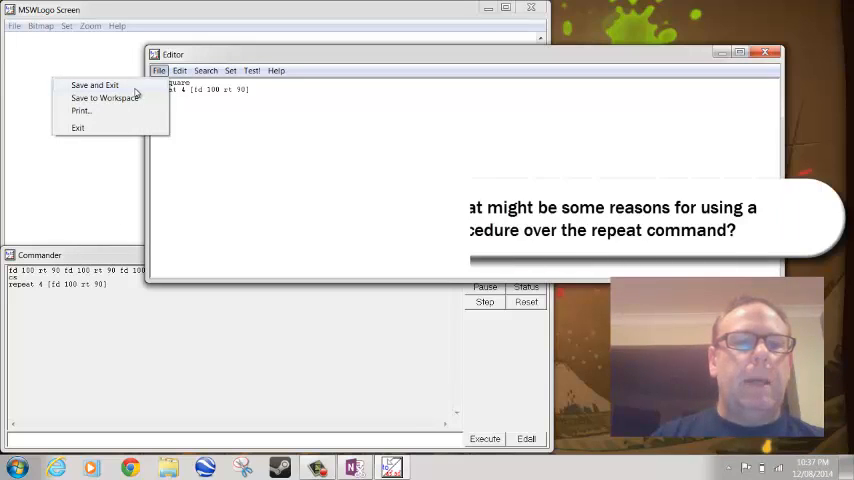
pyautogui.click(96, 84)
pyautogui.write('cs')
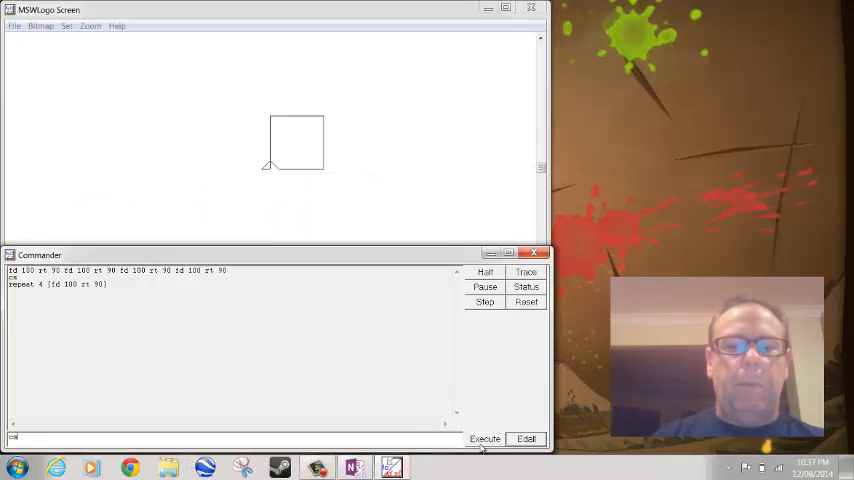
pyautogui.click(484, 440)
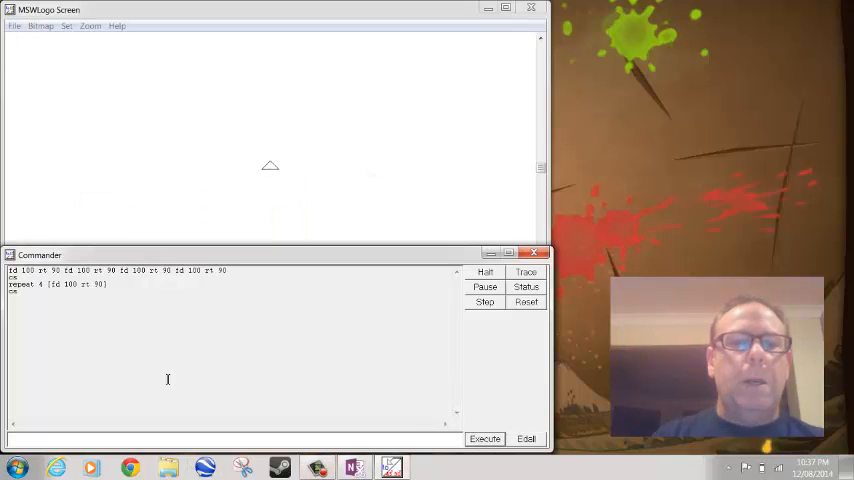
pyautogui.moveTo(84, 436)
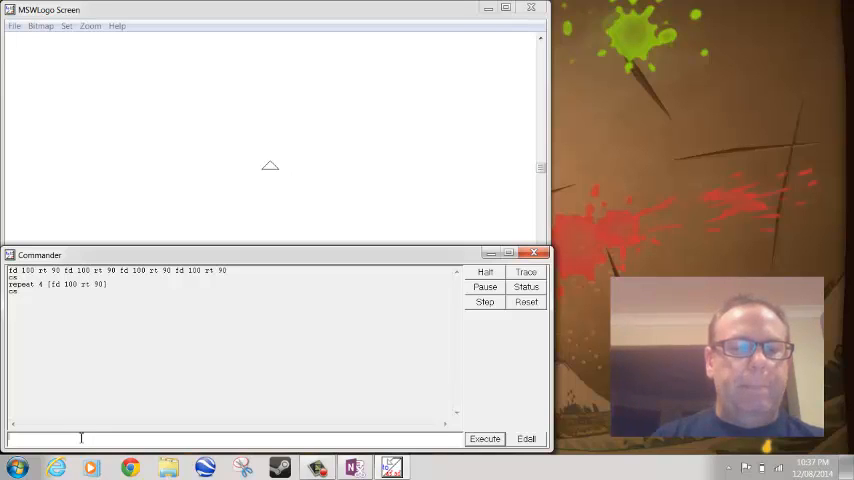
# Run the saved square procedure to draw the 100-step square
pyautogui.write('square')
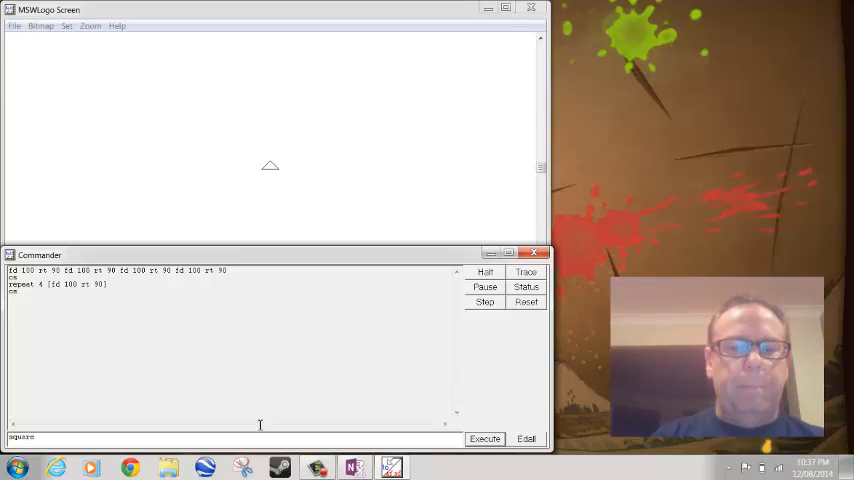
pyautogui.click(484, 440)
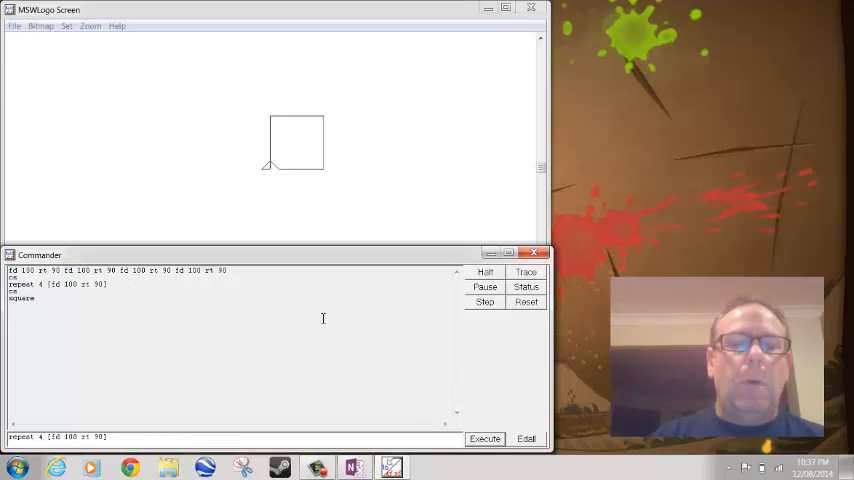
pyautogui.moveTo(420, 318)
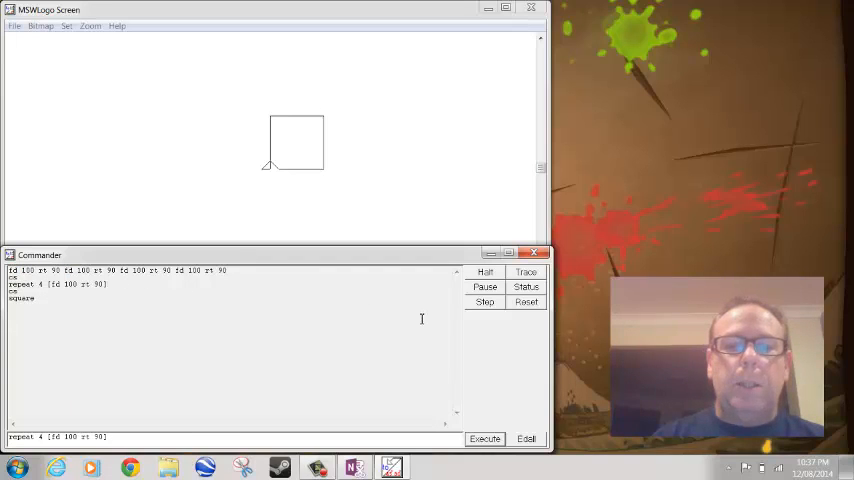